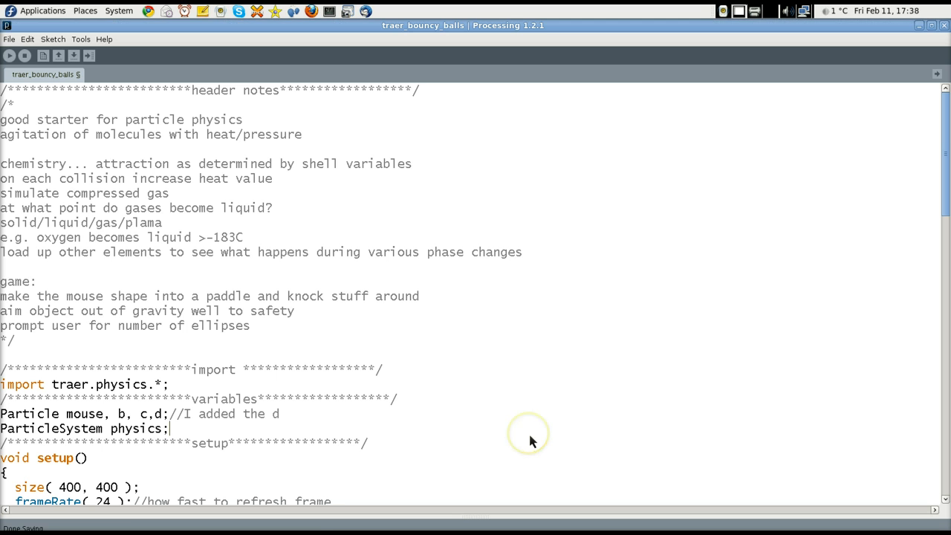
- Run the bouncy balls sketch and move its window aside to watch the particles bounce
{"action": "left_click", "coordinate": [9, 56]}
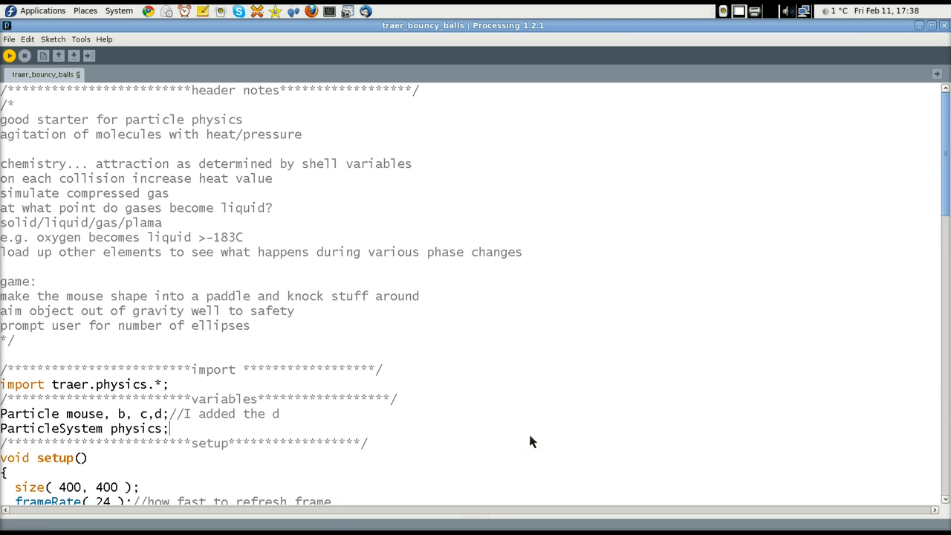
{"action": "left_click", "coordinate": [9, 57]}
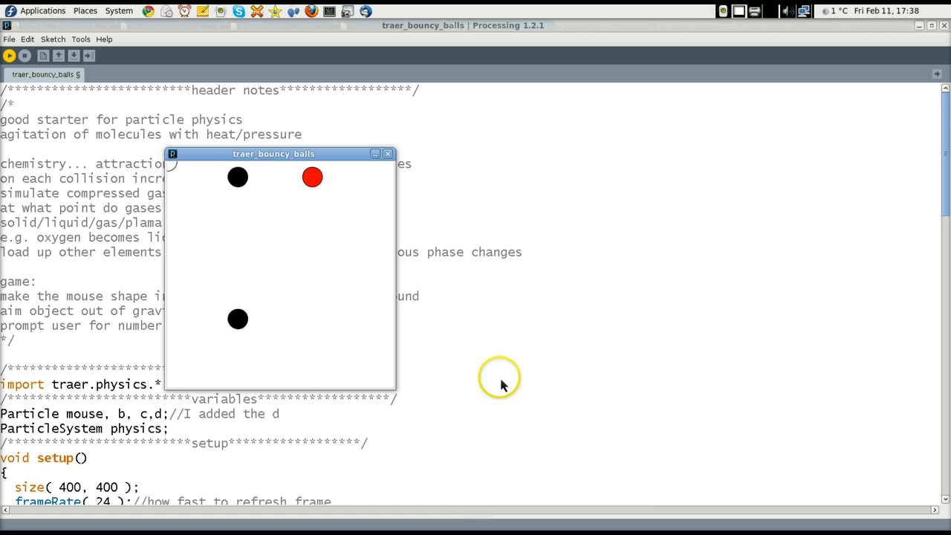
{"action": "mouse_move", "coordinate": [269, 162]}
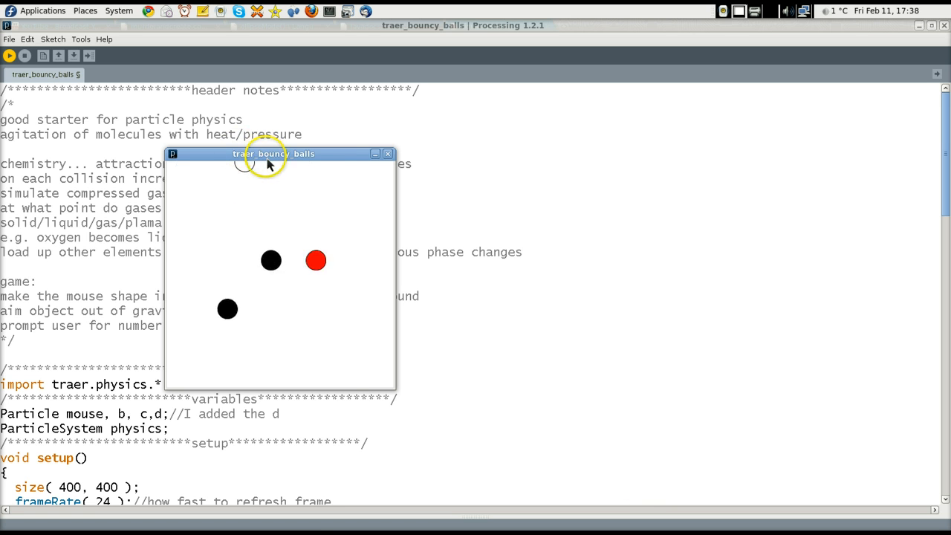
{"action": "left_click_drag", "start_coordinate": [267, 153], "coordinate": [585, 140]}
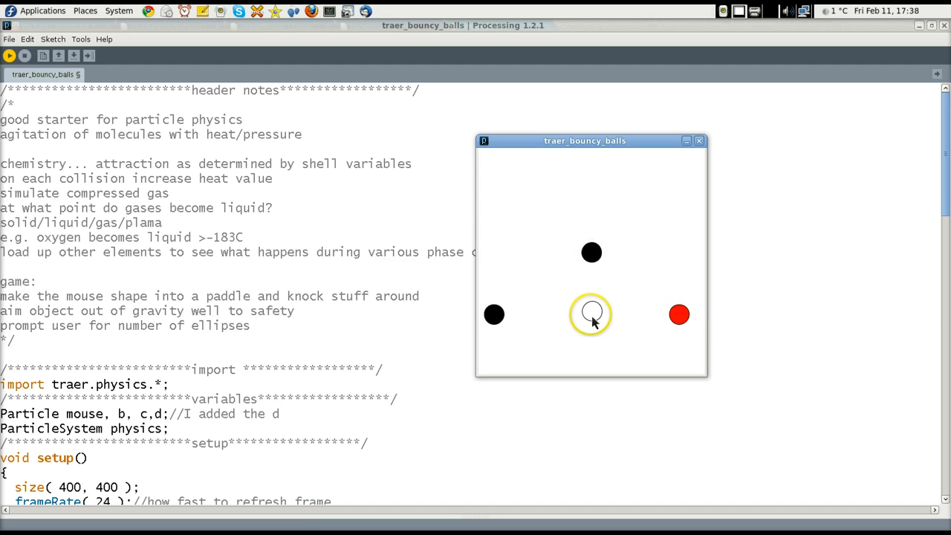
{"action": "mouse_move", "coordinate": [532, 244]}
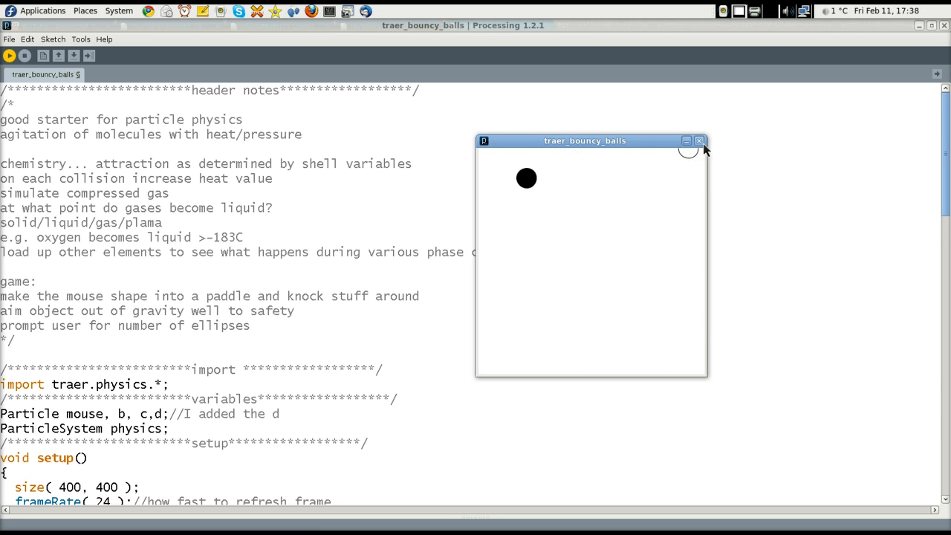
- Close the sketch window and add 'thermometer' and 'pressure' idea lines under the oxygen note
{"action": "left_click", "coordinate": [698, 140]}
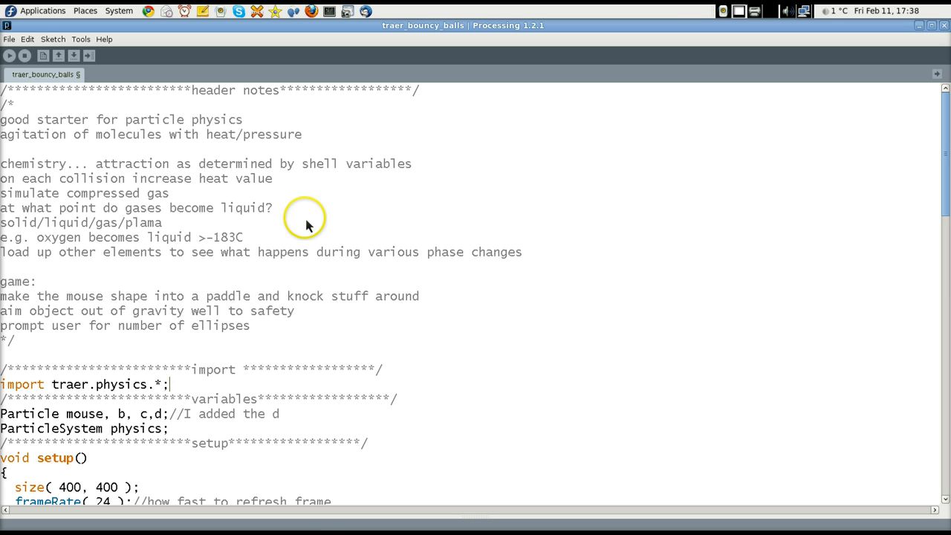
{"action": "mouse_move", "coordinate": [309, 225]}
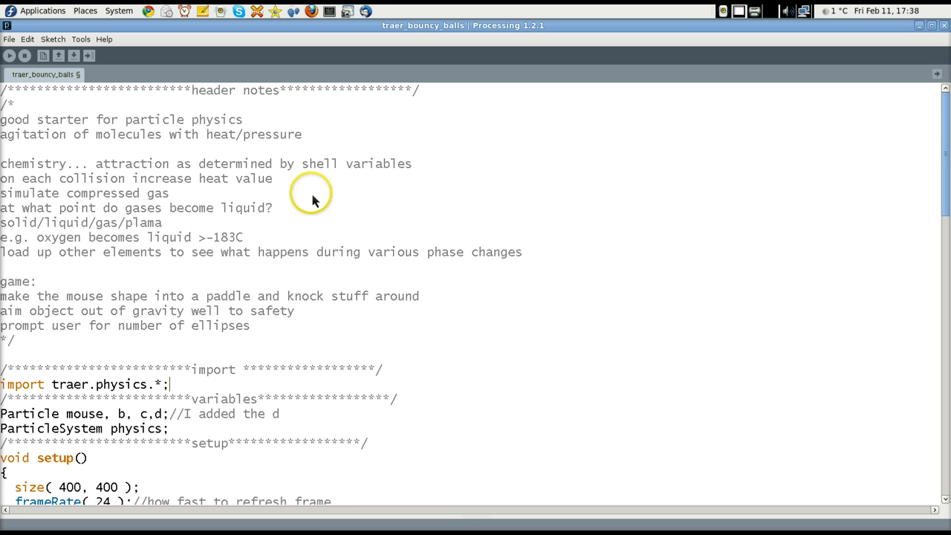
{"action": "mouse_move", "coordinate": [223, 245]}
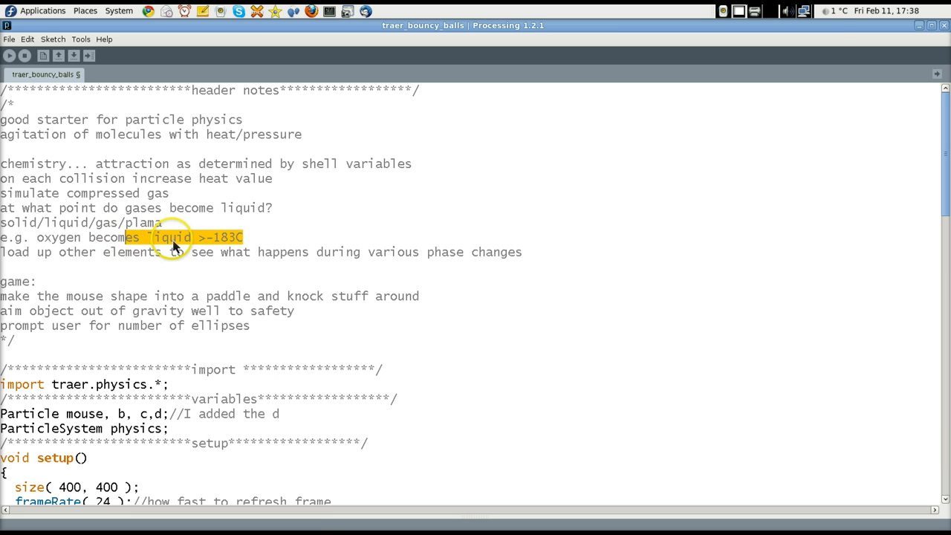
{"action": "mouse_move", "coordinate": [404, 315]}
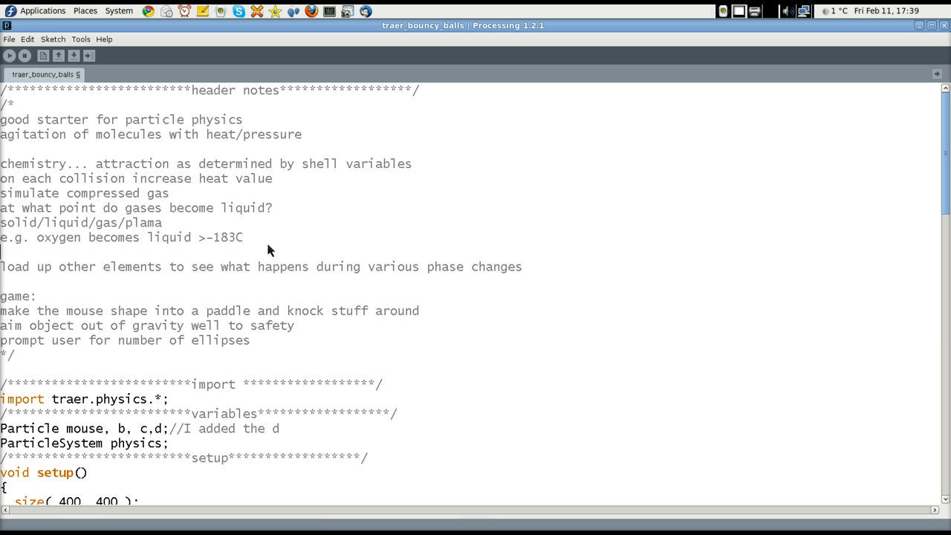
{"action": "type", "text": "thermot"}
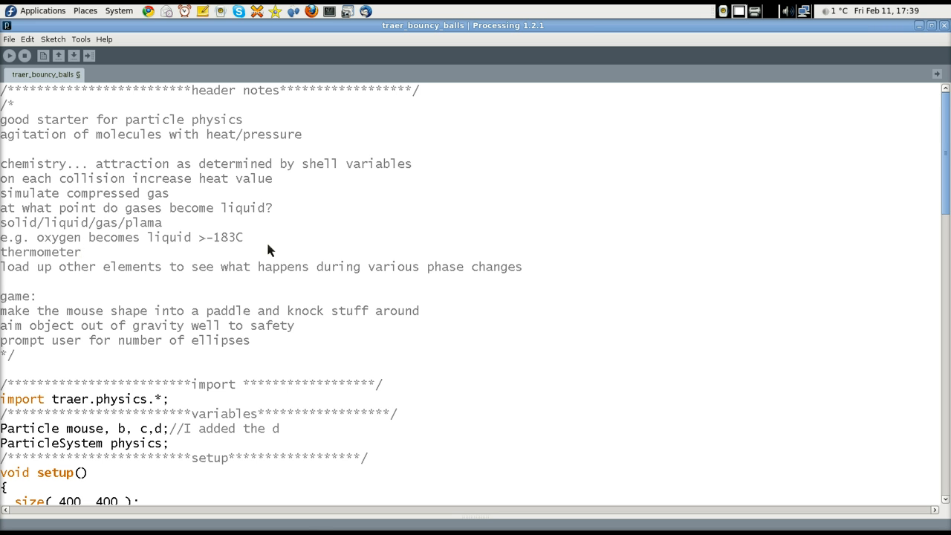
{"action": "left_click", "coordinate": [82, 253]}
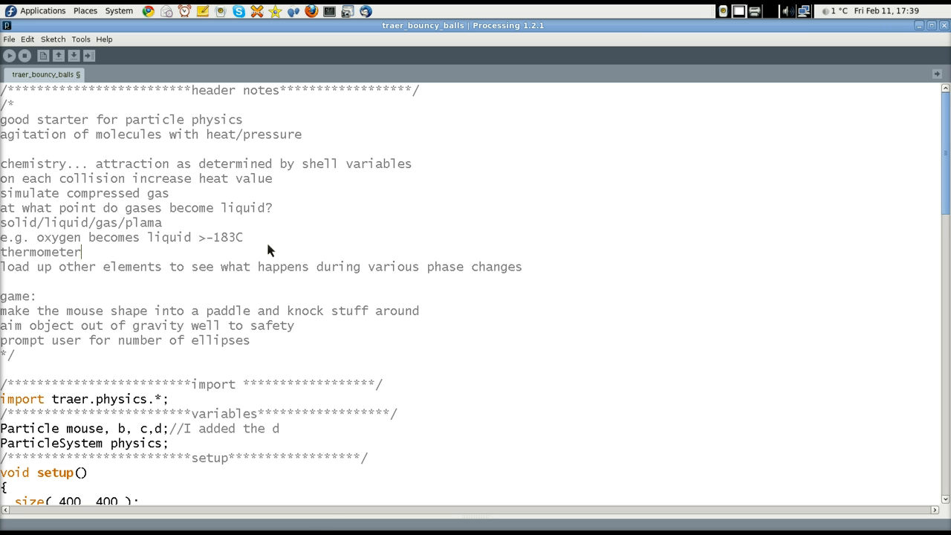
{"action": "type", "text": "pressure"}
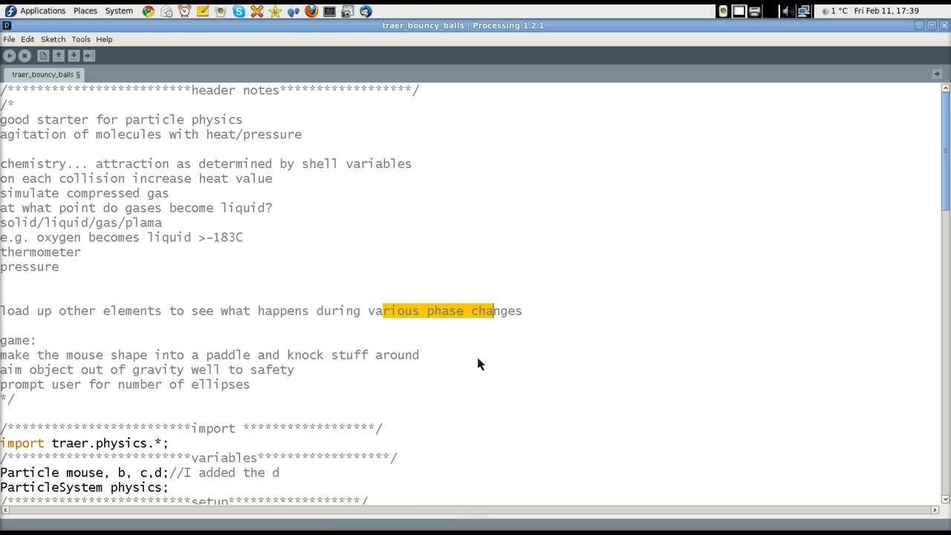
{"action": "left_click", "coordinate": [478, 368]}
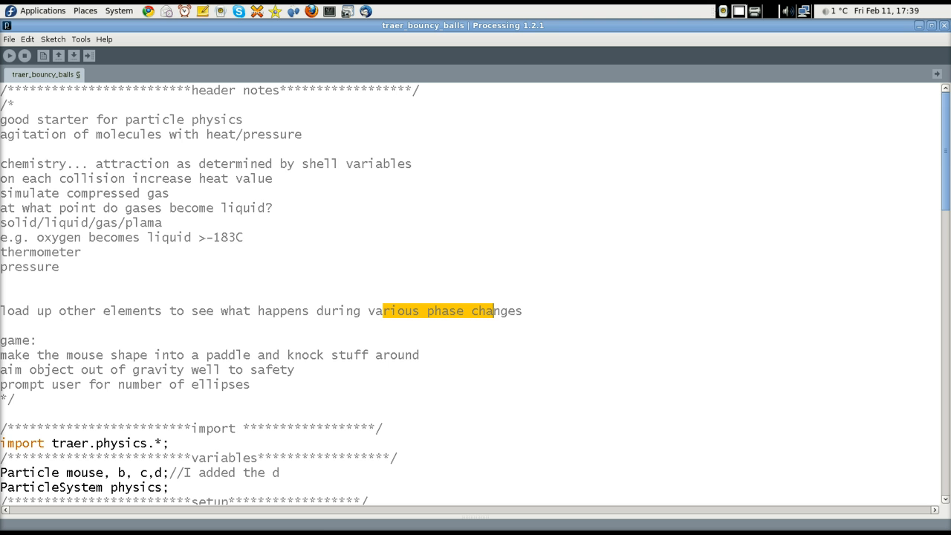
{"action": "scroll", "scroll_direction": "down", "scroll_amount": 3}
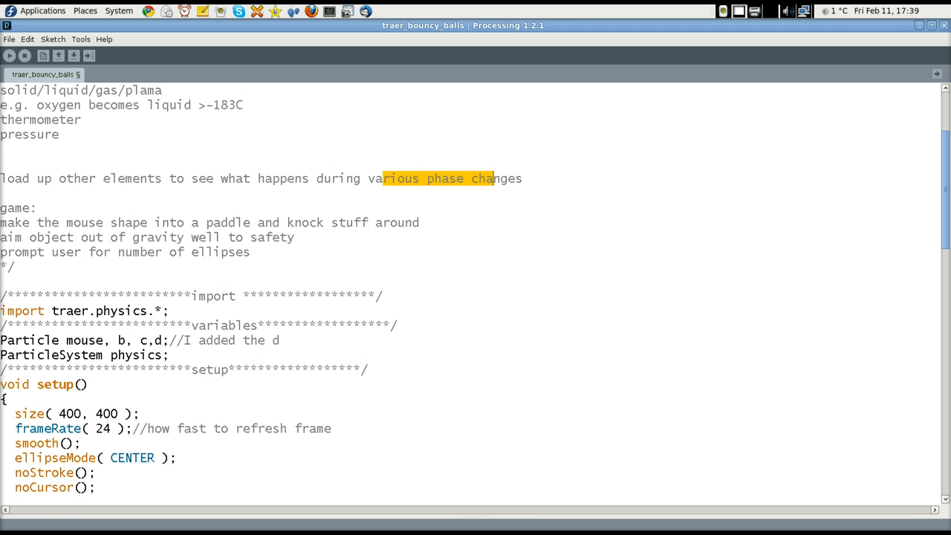
{"action": "scroll", "scroll_direction": "down", "scroll_amount": 3}
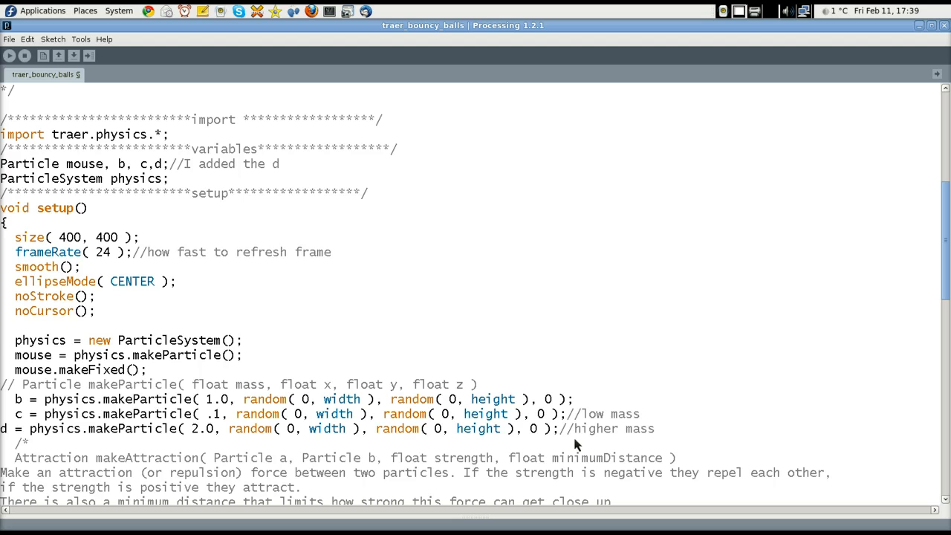
{"action": "scroll", "scroll_direction": "down", "scroll_amount": 3}
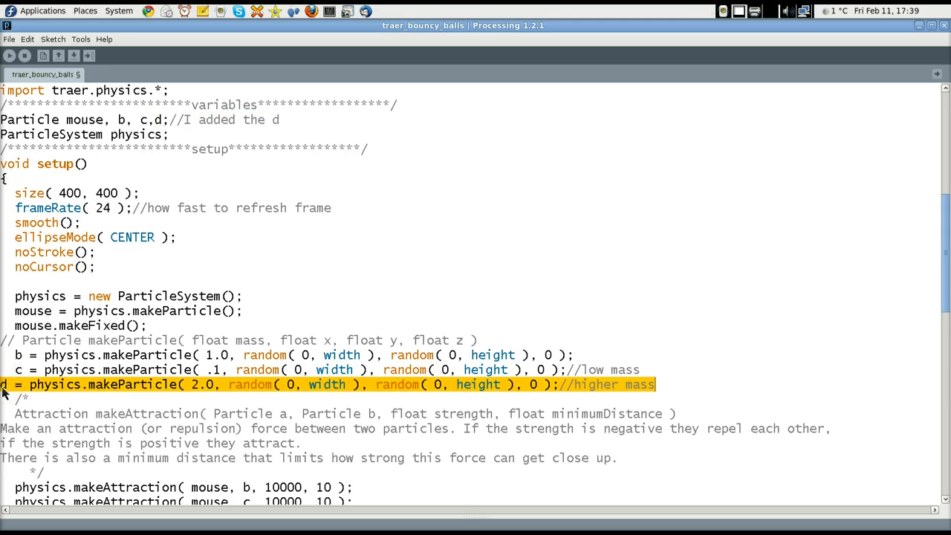
{"action": "scroll", "scroll_direction": "down", "scroll_amount": 3}
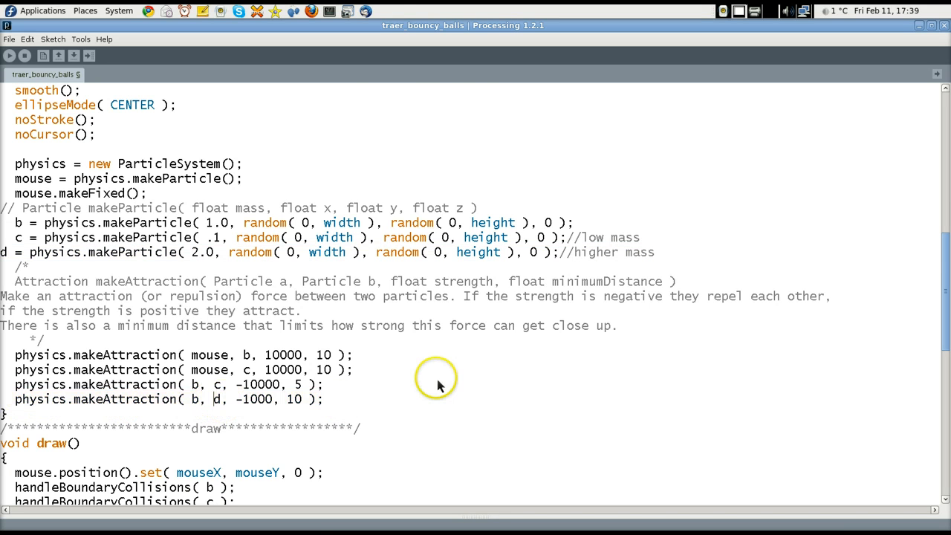
{"action": "scroll", "scroll_direction": "down", "scroll_amount": 3}
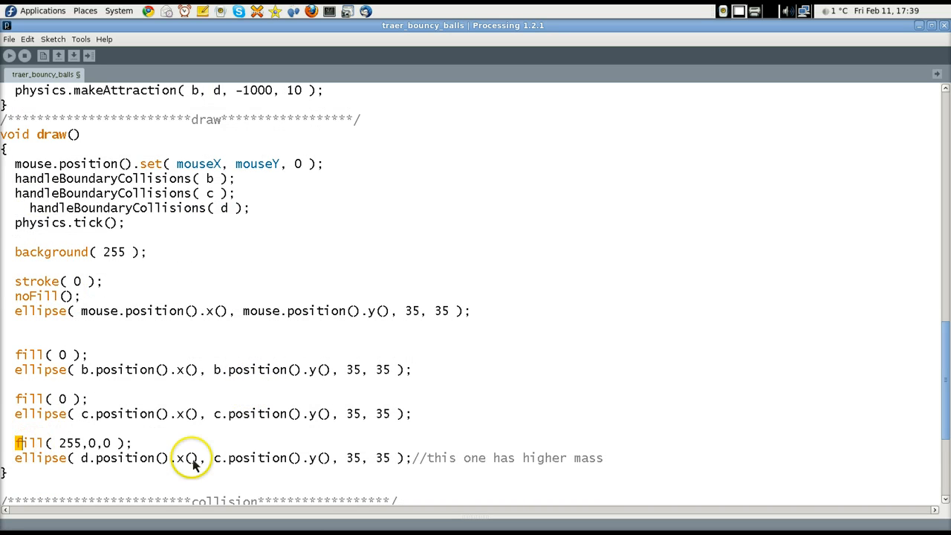
{"action": "scroll", "scroll_direction": "down", "scroll_amount": 3}
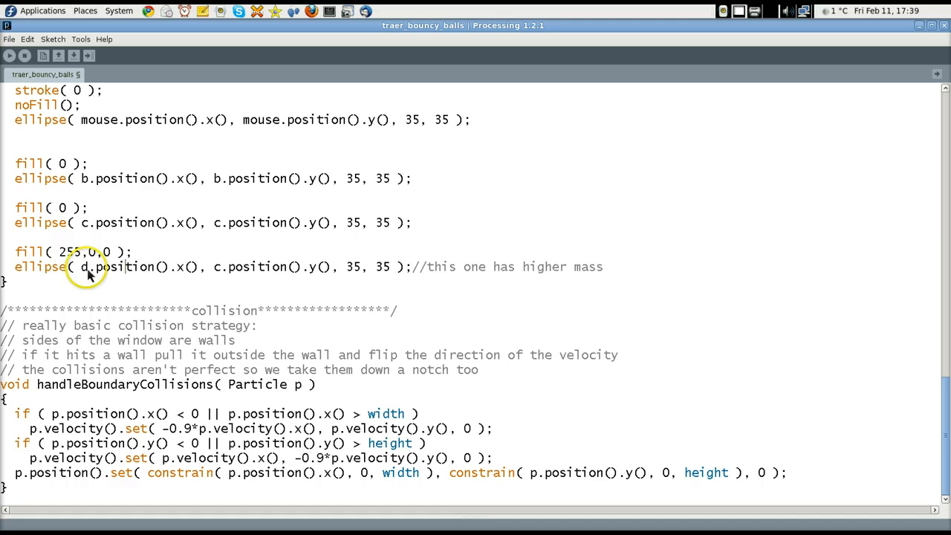
{"action": "double_click", "coordinate": [116, 268]}
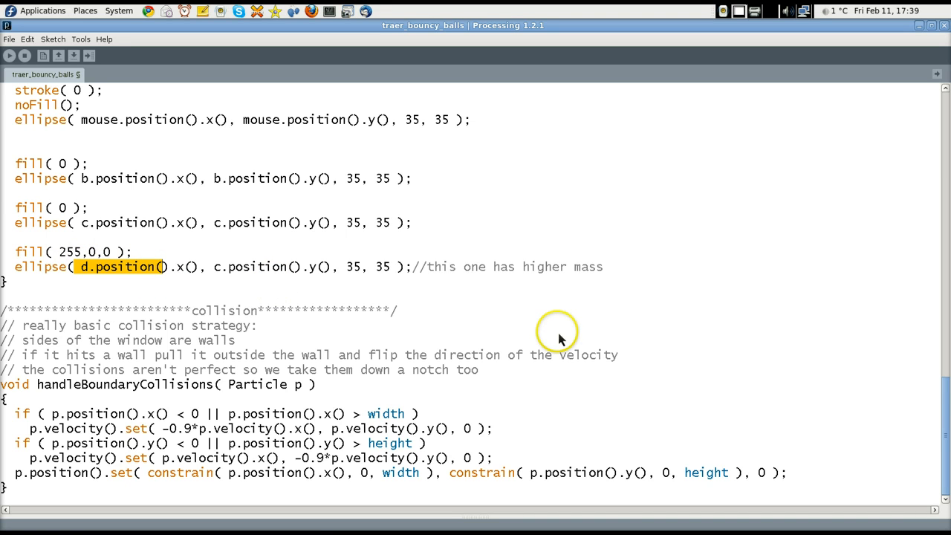
{"action": "mouse_move", "coordinate": [559, 339]}
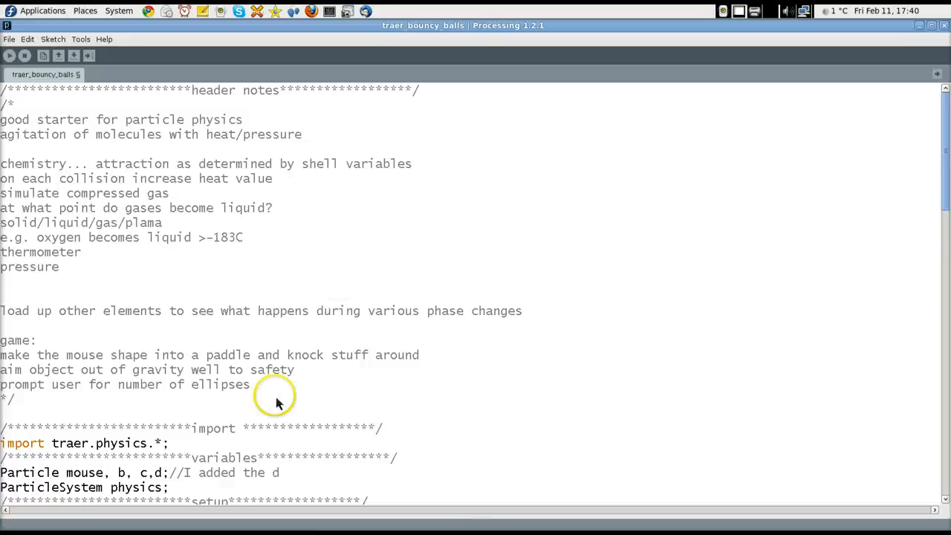
{"action": "mouse_move", "coordinate": [208, 149]}
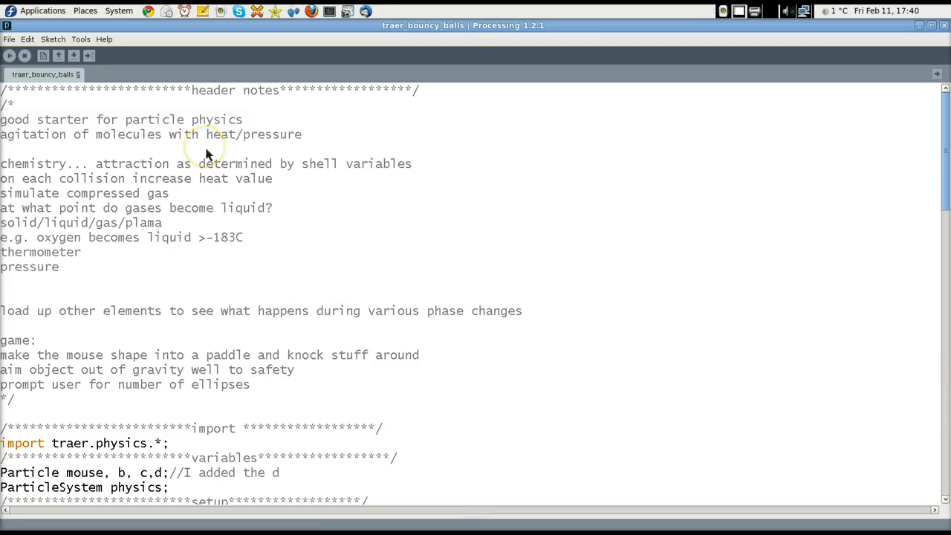
{"action": "mouse_move", "coordinate": [591, 416]}
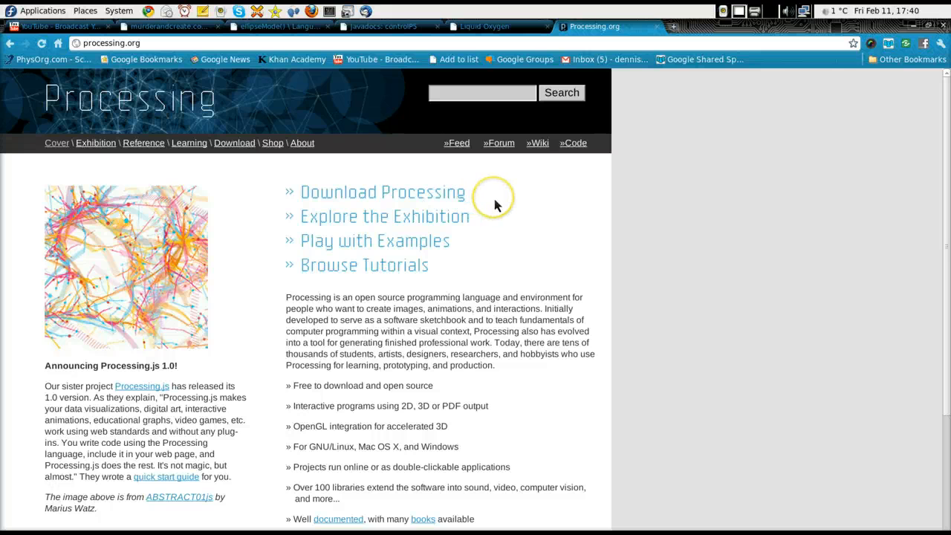
{"action": "mouse_move", "coordinate": [354, 162]}
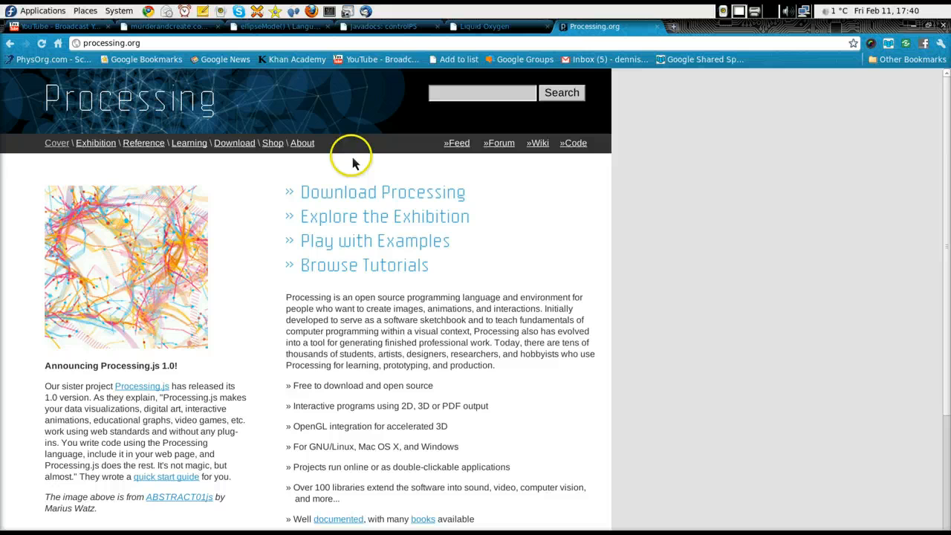
{"action": "mouse_move", "coordinate": [437, 205]}
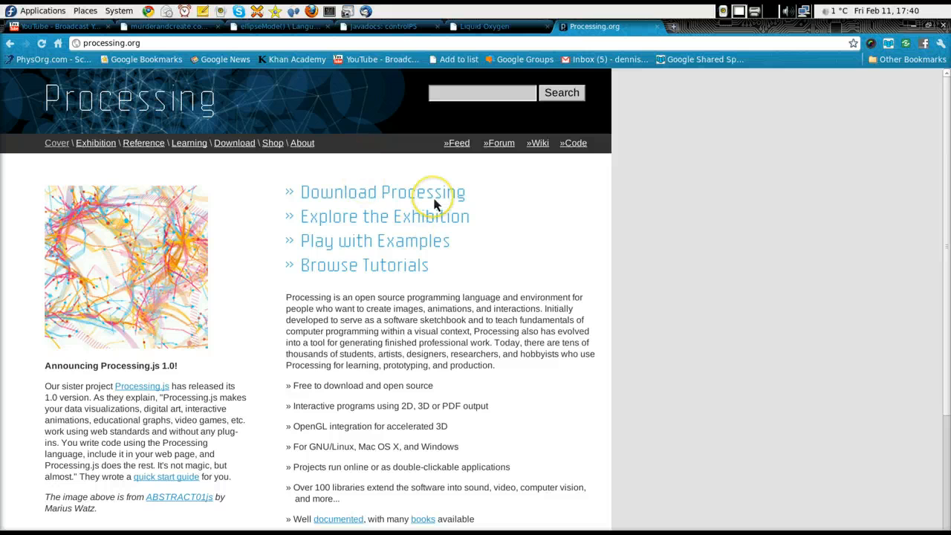
{"action": "mouse_move", "coordinate": [395, 290]}
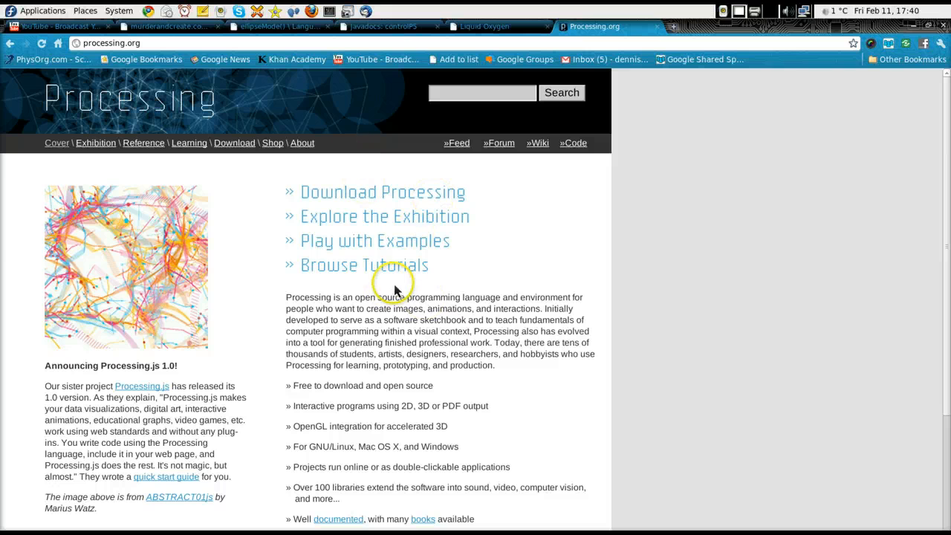
{"action": "mouse_move", "coordinate": [458, 356]}
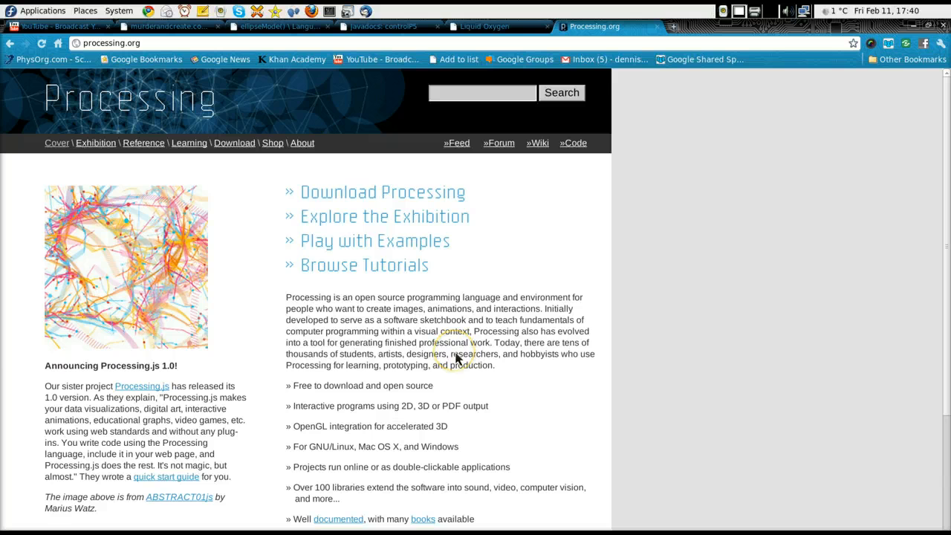